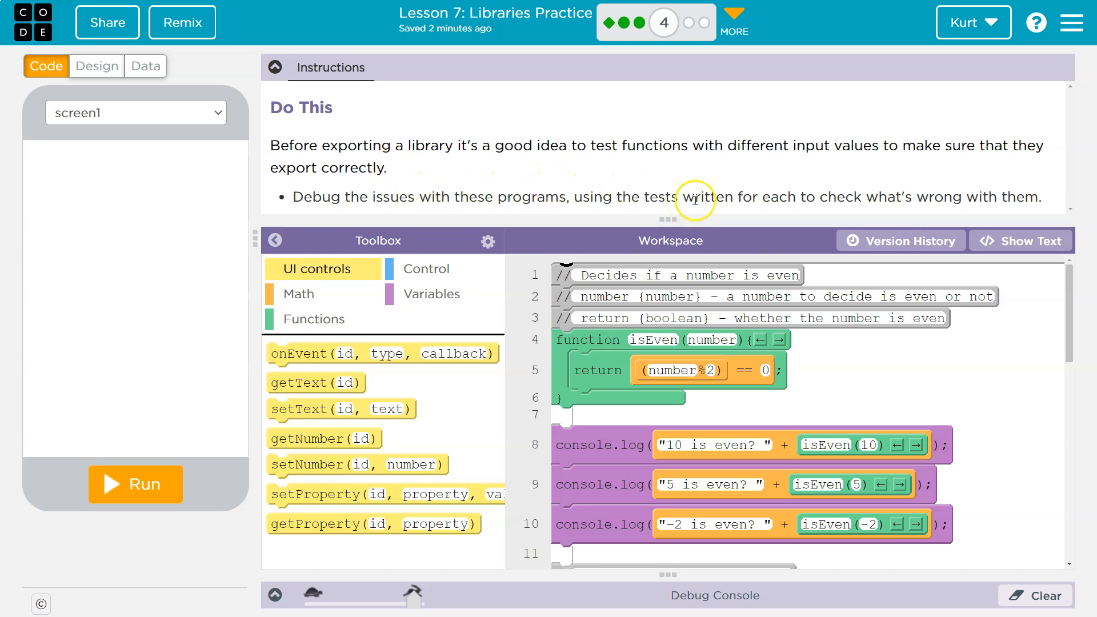
pyautogui.moveTo(878, 212)
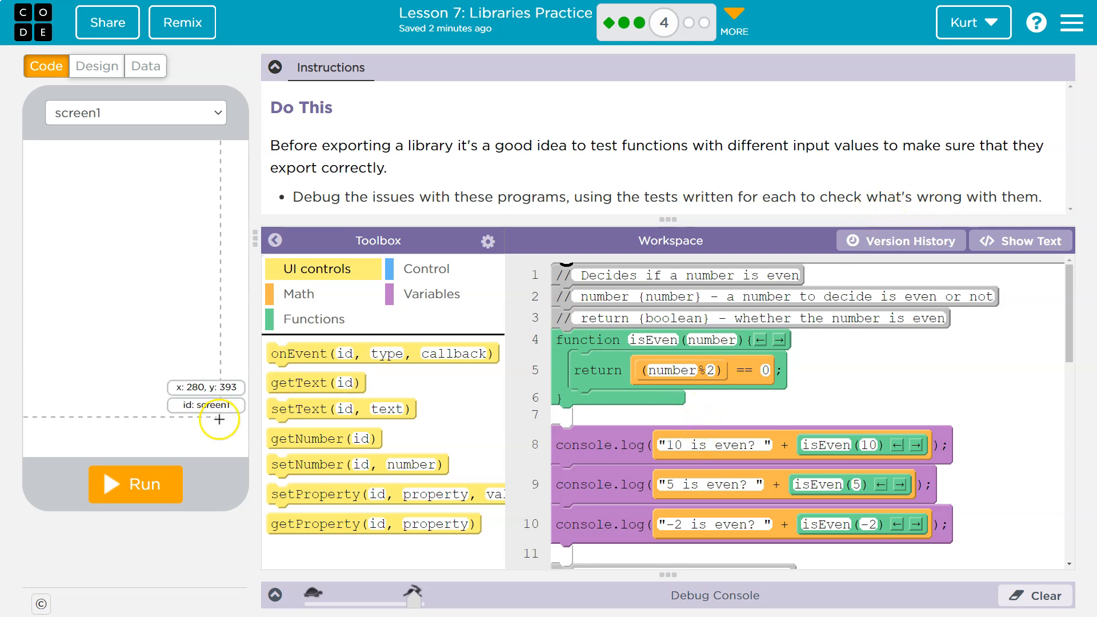
# Step: Run the program and scroll the debug console to the even, odd and between test results
pyautogui.click(135, 485)
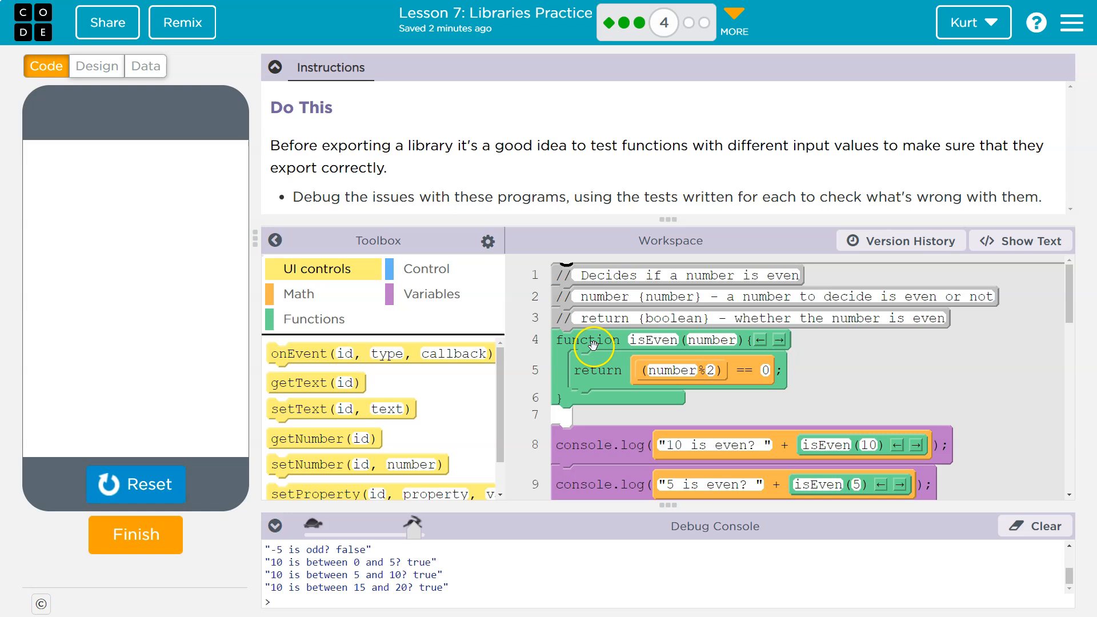
pyautogui.scroll(-3)
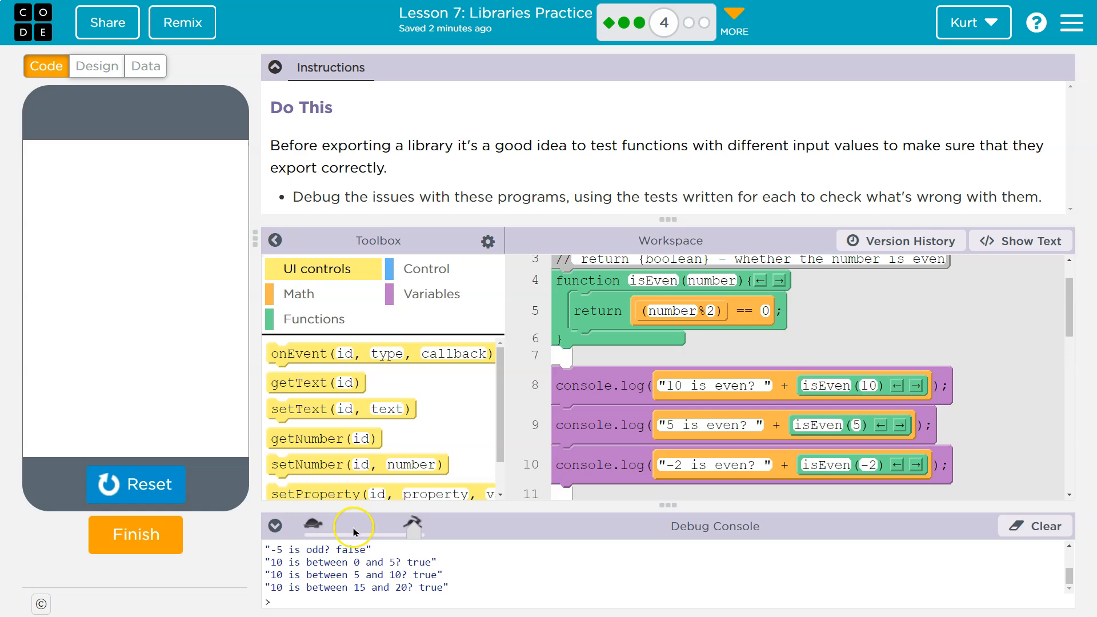
pyautogui.moveTo(782, 365)
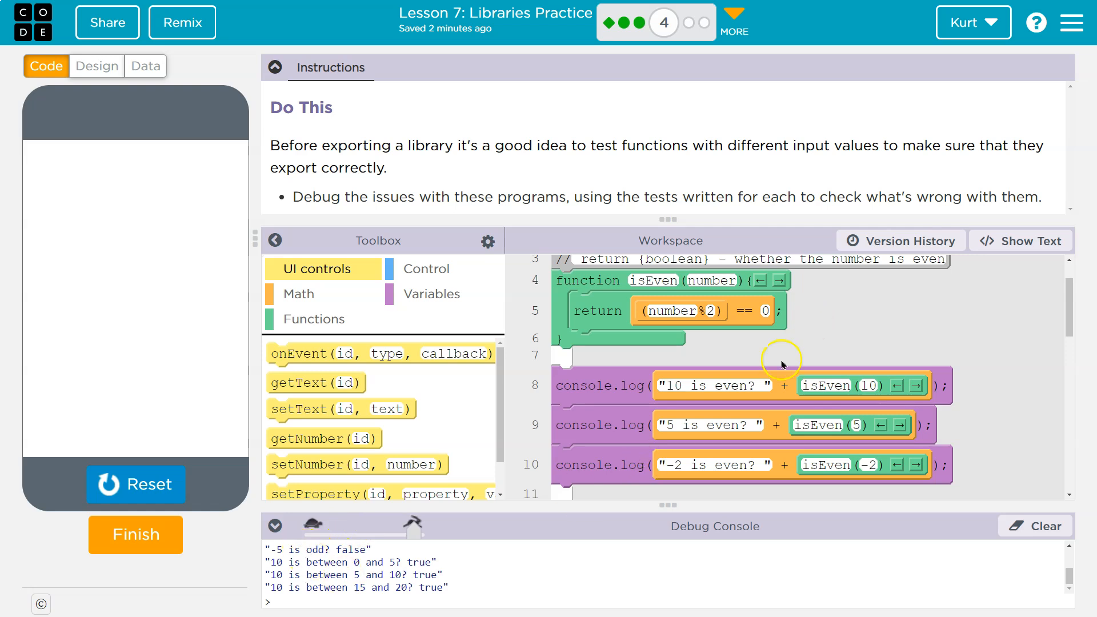
pyautogui.click(867, 385)
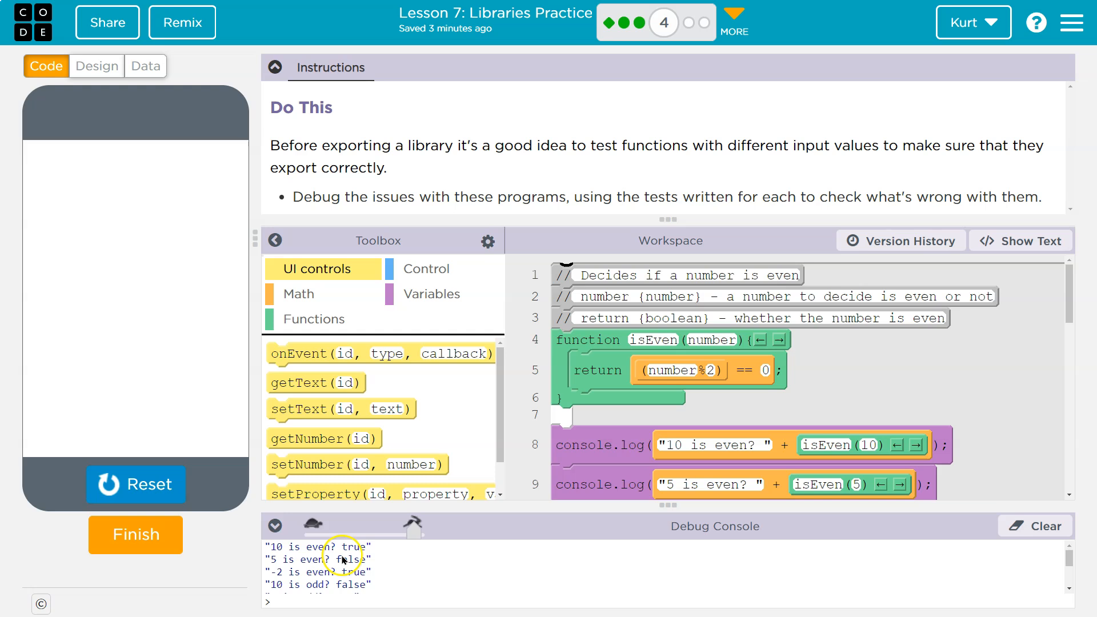
pyautogui.scroll(-3)
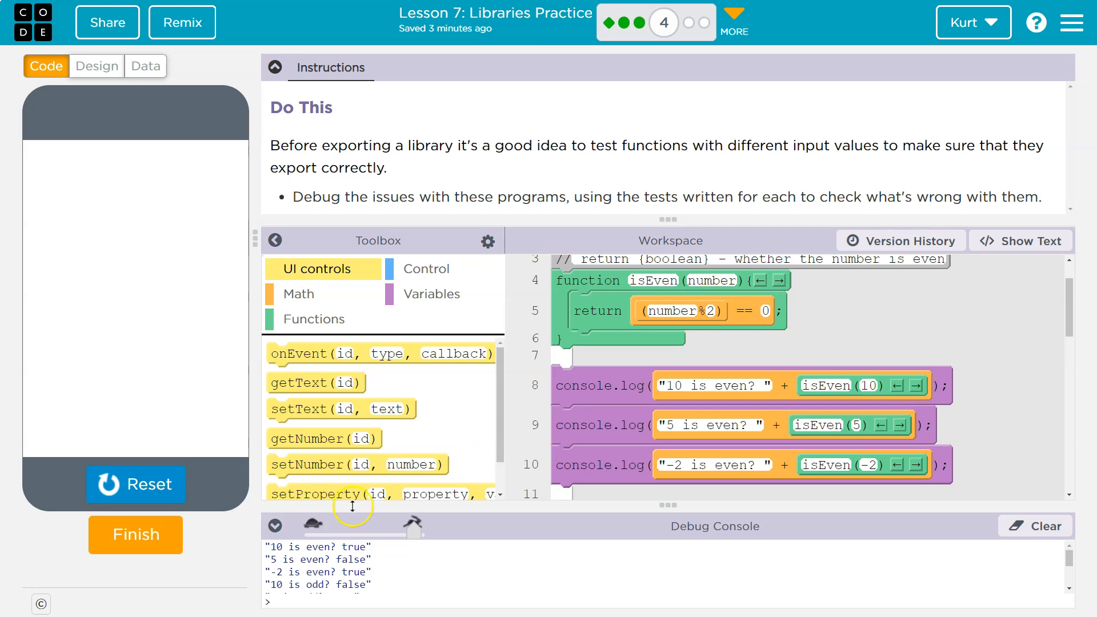
pyautogui.scroll(-3)
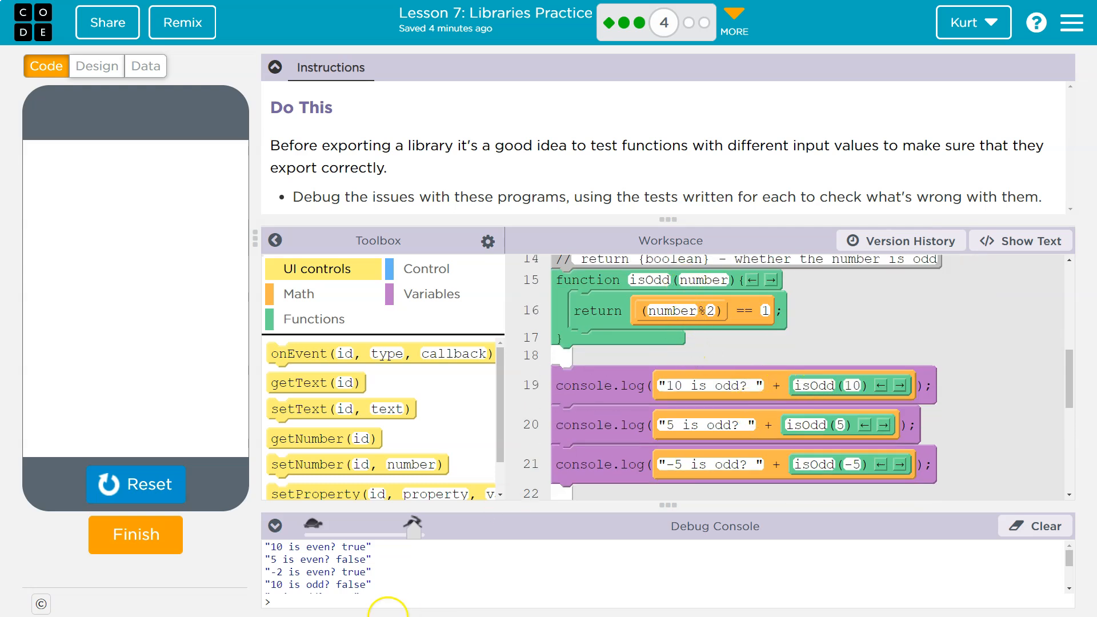
pyautogui.moveTo(379, 587)
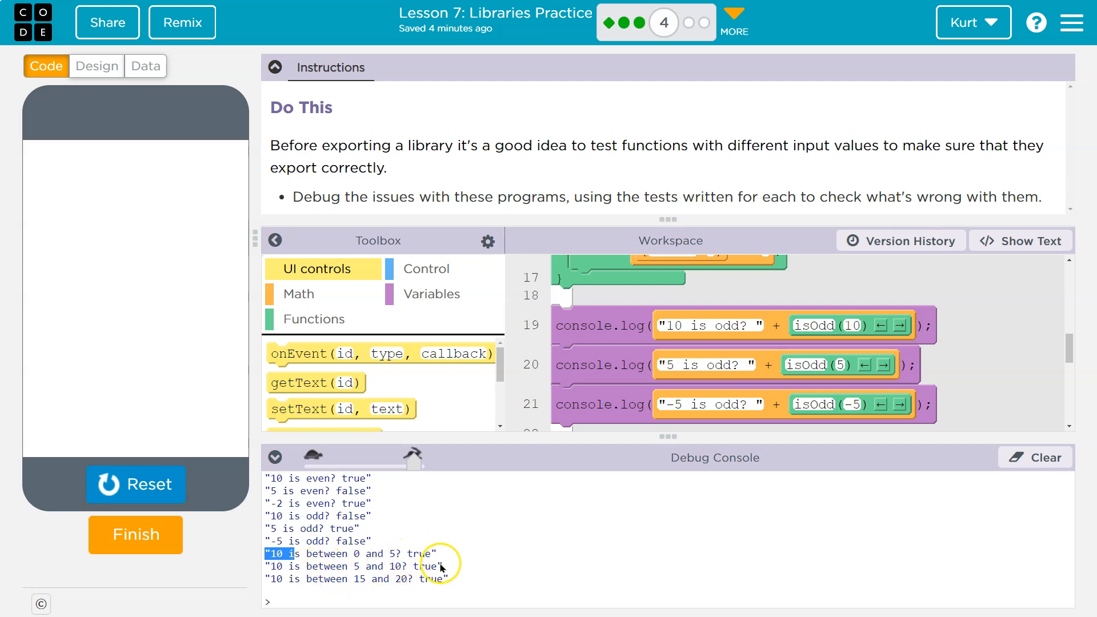
pyautogui.moveTo(339, 578)
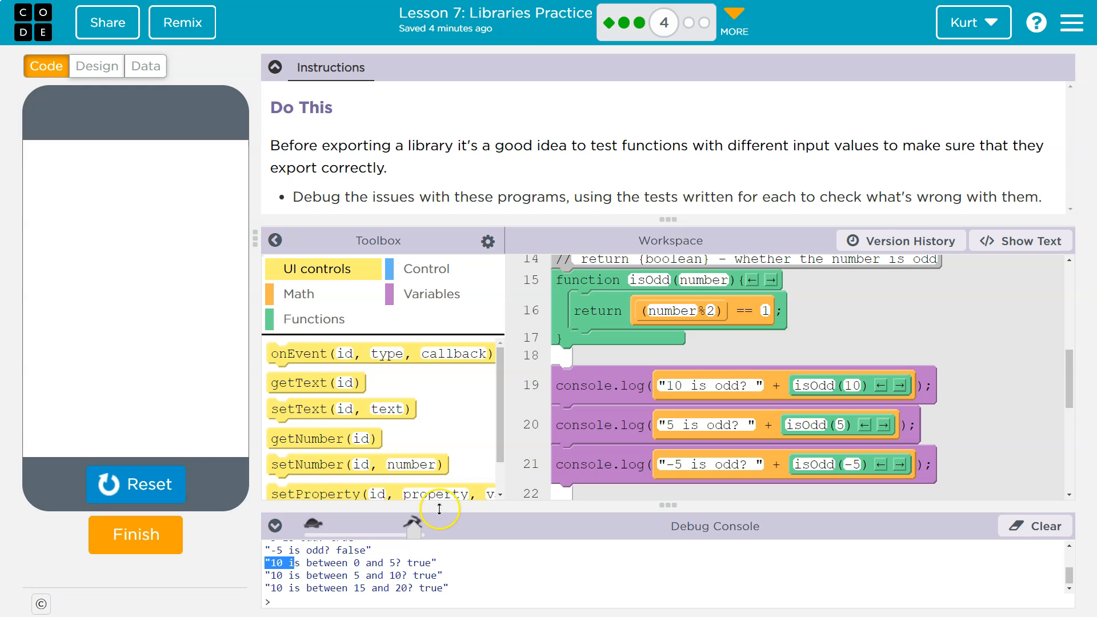
pyautogui.moveTo(883, 405)
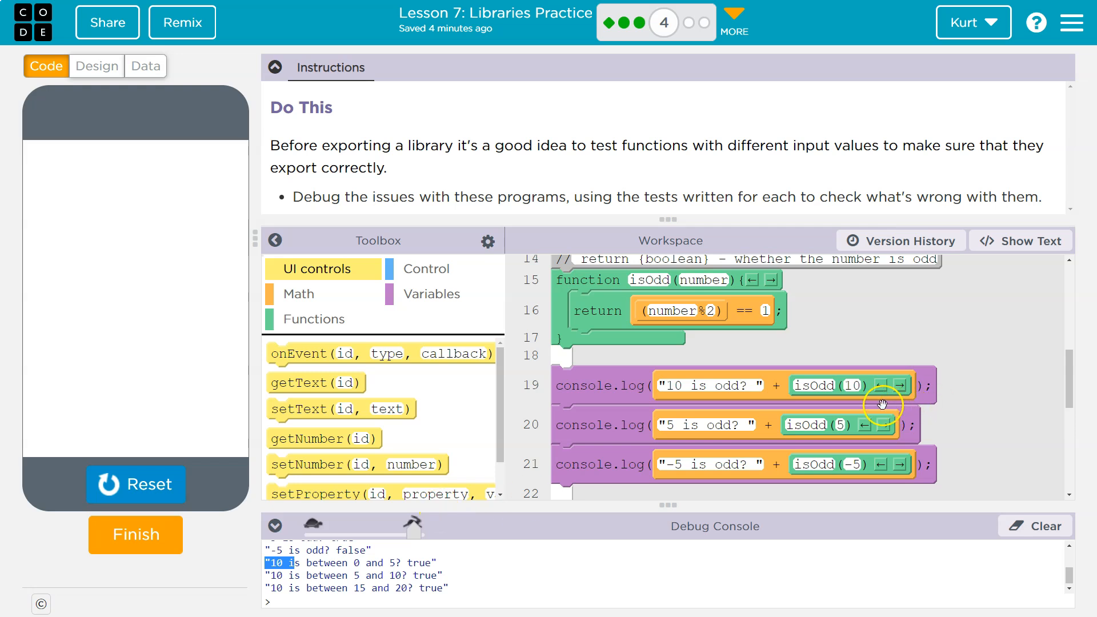
pyautogui.moveTo(712, 369)
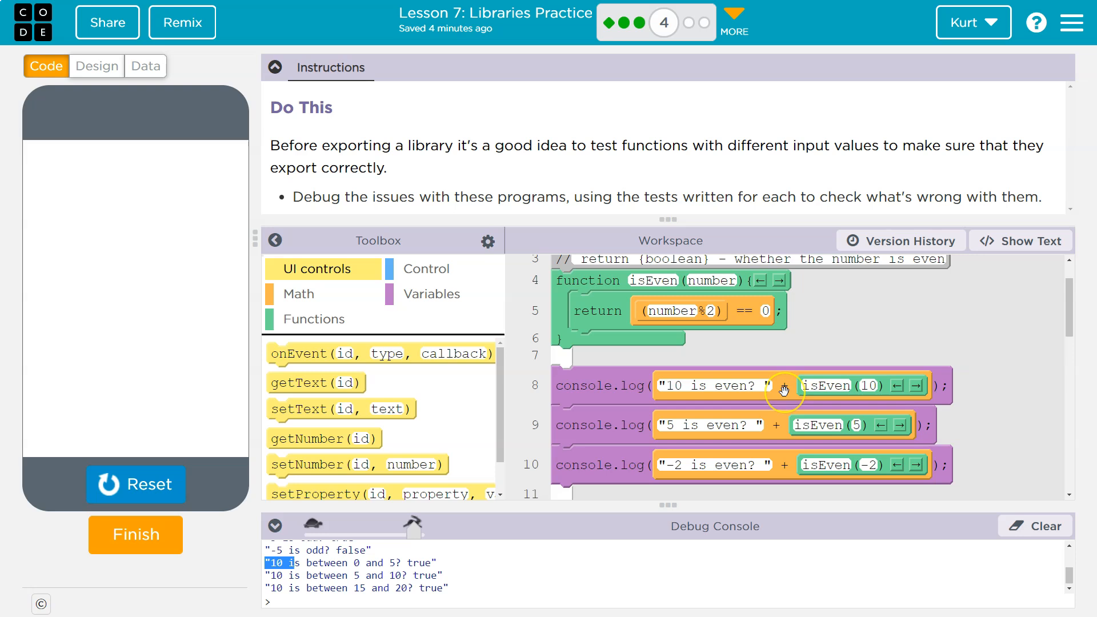
# Step: Show the Math category's && and || blocks beside isOdd, then switch the code to text view
pyautogui.scroll(-3)
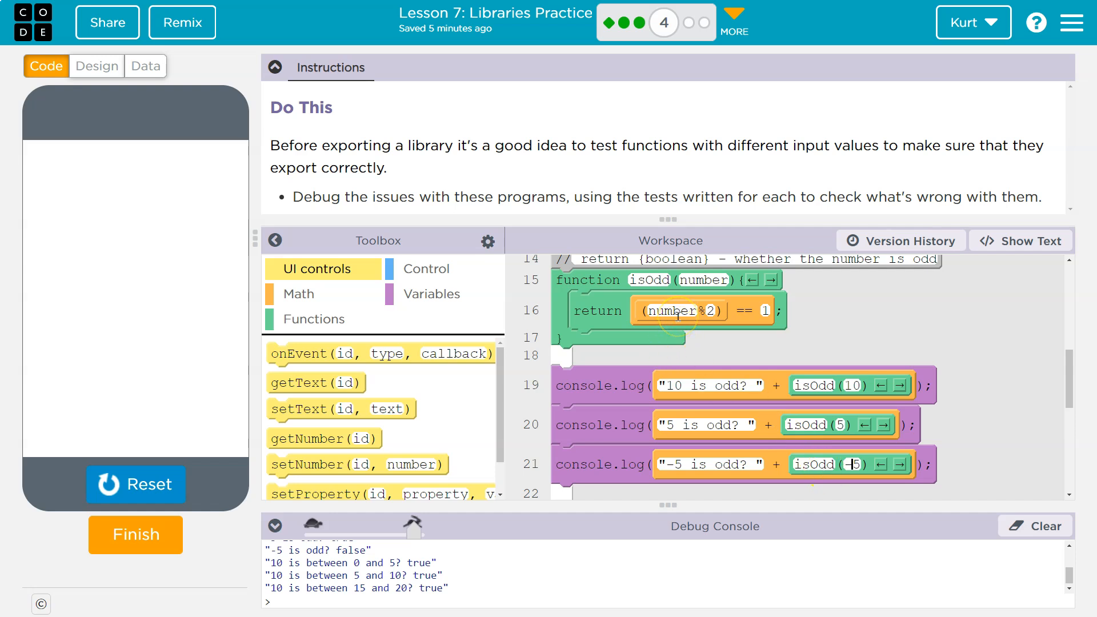
pyautogui.moveTo(710, 345)
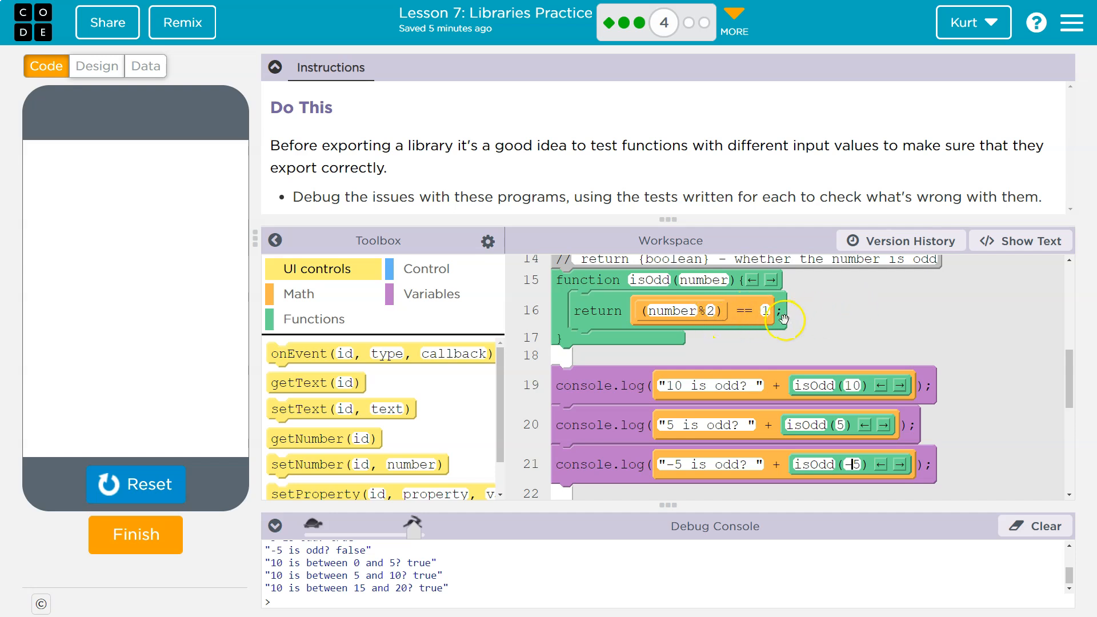
pyautogui.click(300, 294)
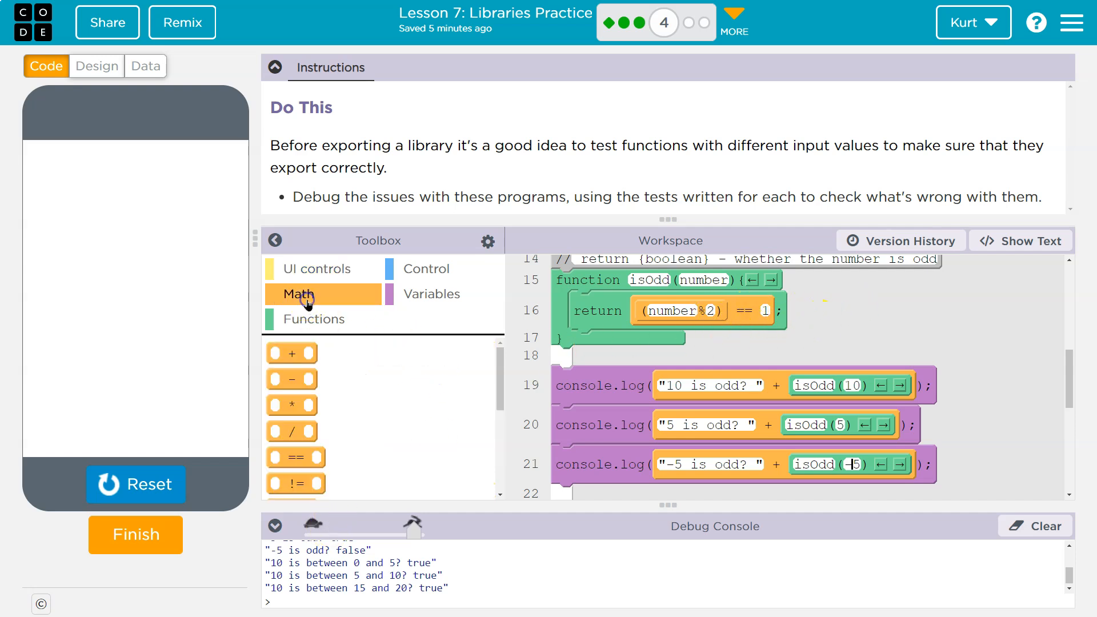
pyautogui.scroll(-3)
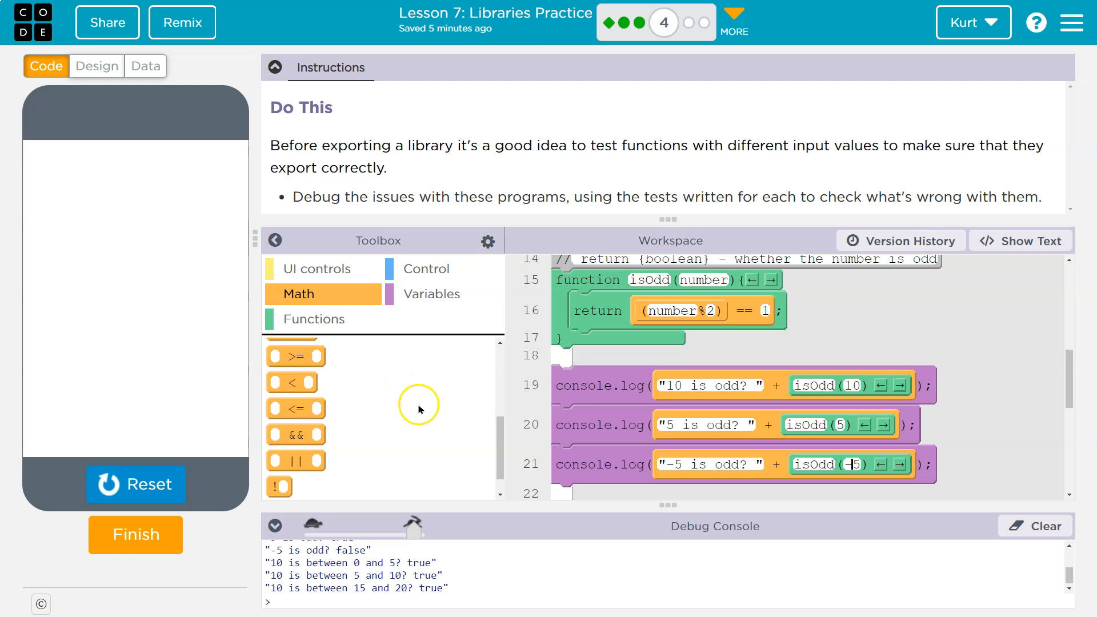
pyautogui.moveTo(480, 433)
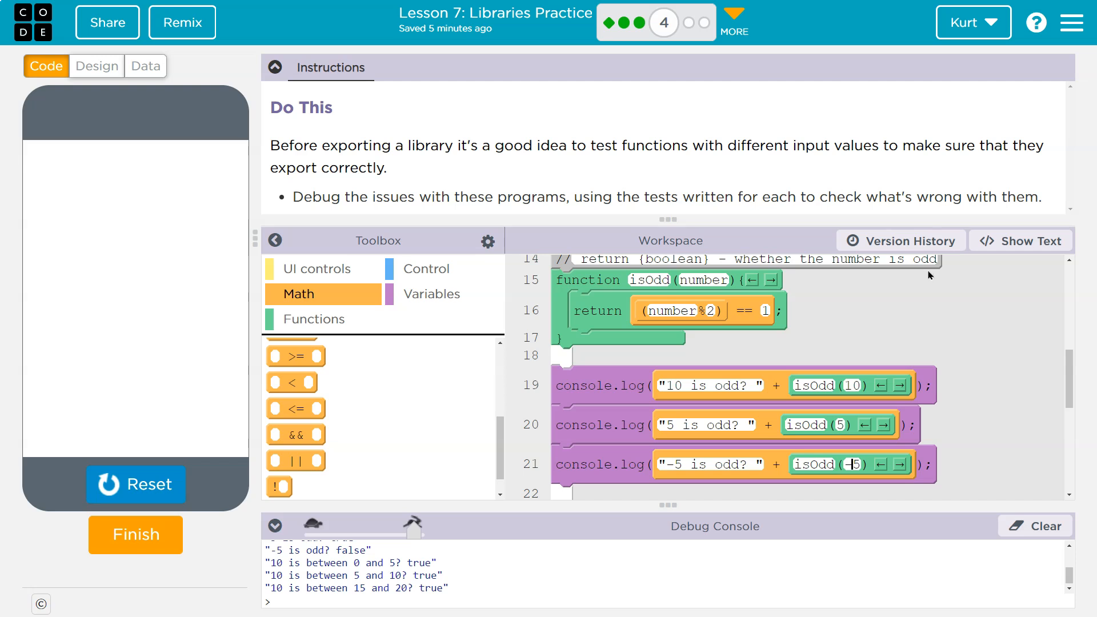
pyautogui.click(1029, 241)
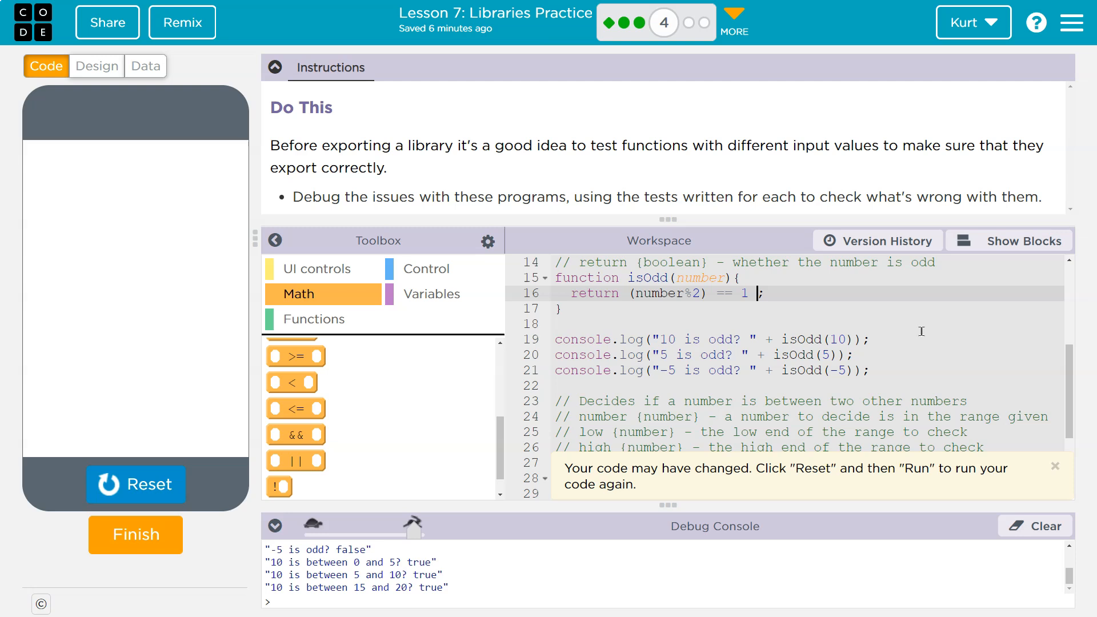
# Step: Extend isOdd's return with '|| (number % 2) == -1' so negative odd numbers pass
pyautogui.write('||')
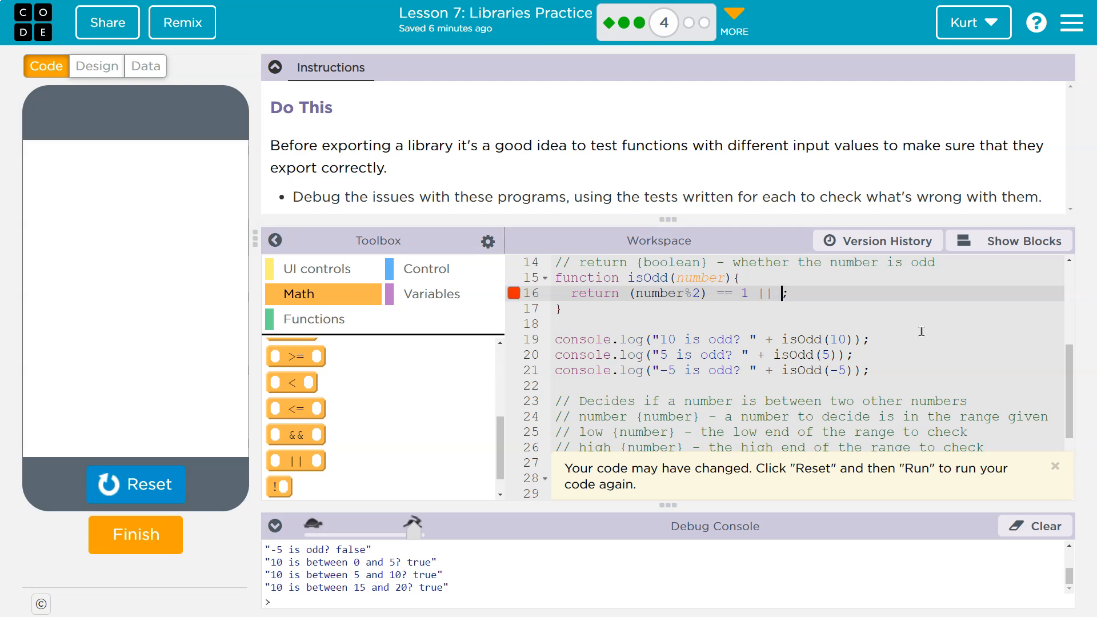
pyautogui.write('numb')
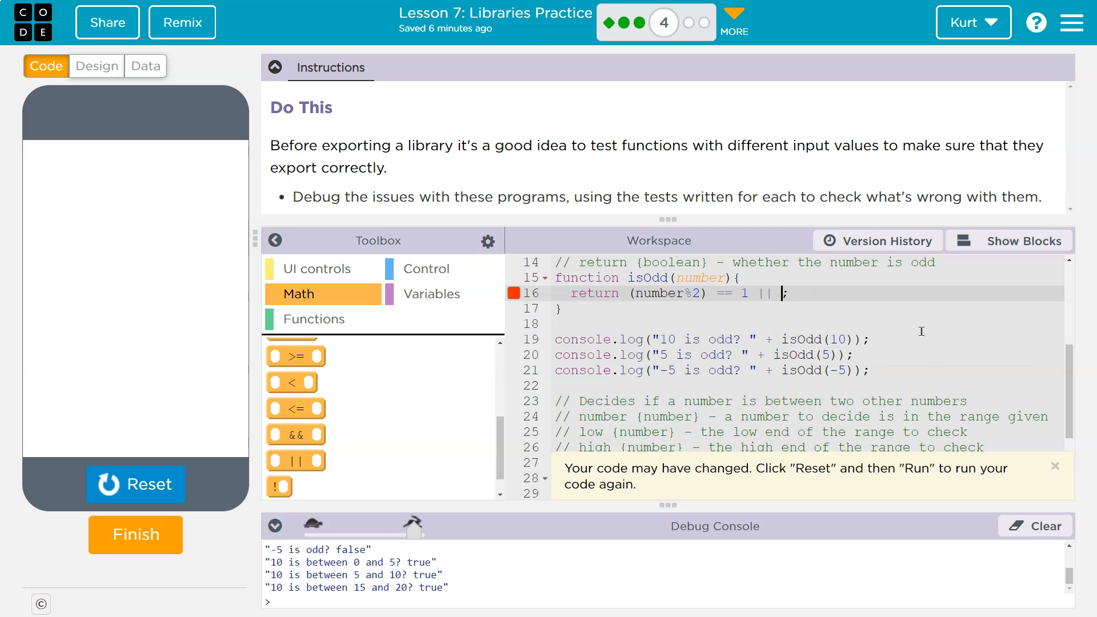
pyautogui.write('(number%2')
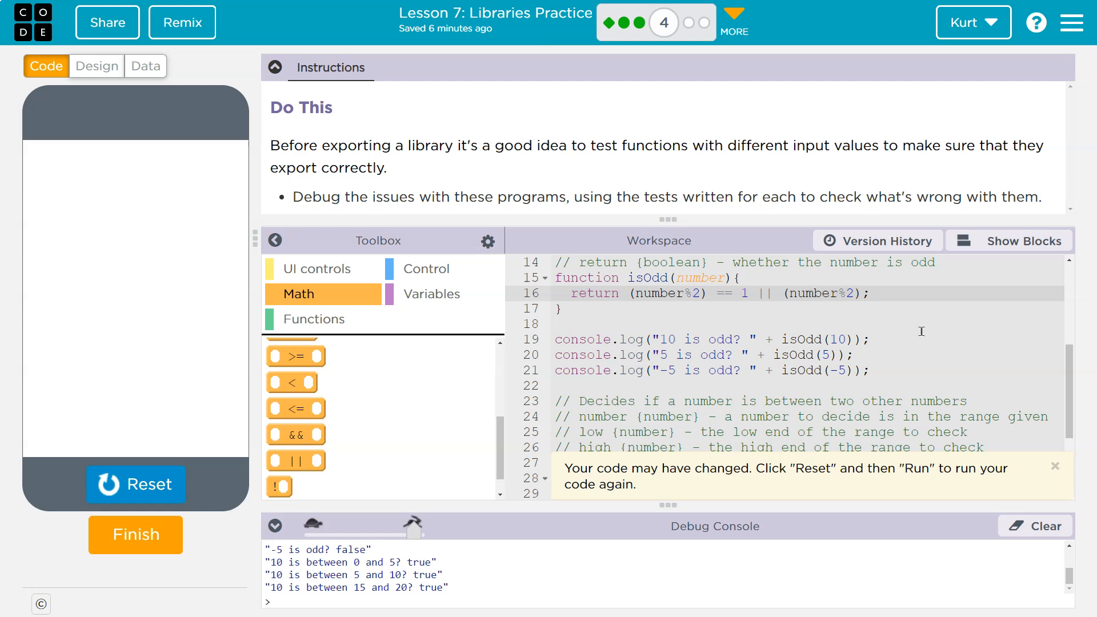
pyautogui.write('== -1')
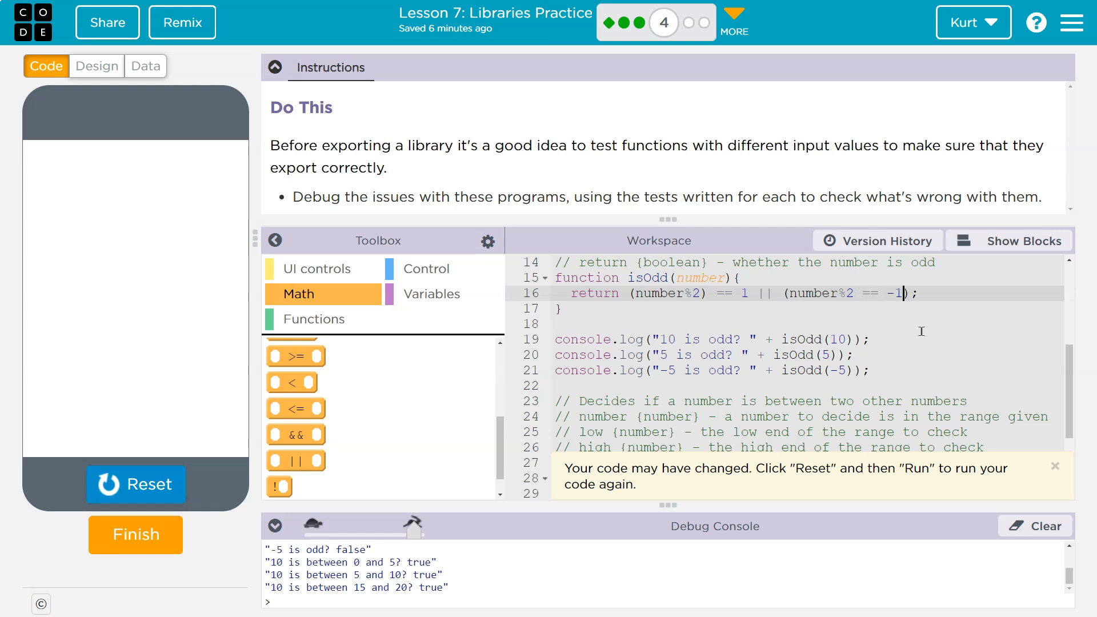
pyautogui.press('Backspace')
pyautogui.write(')')
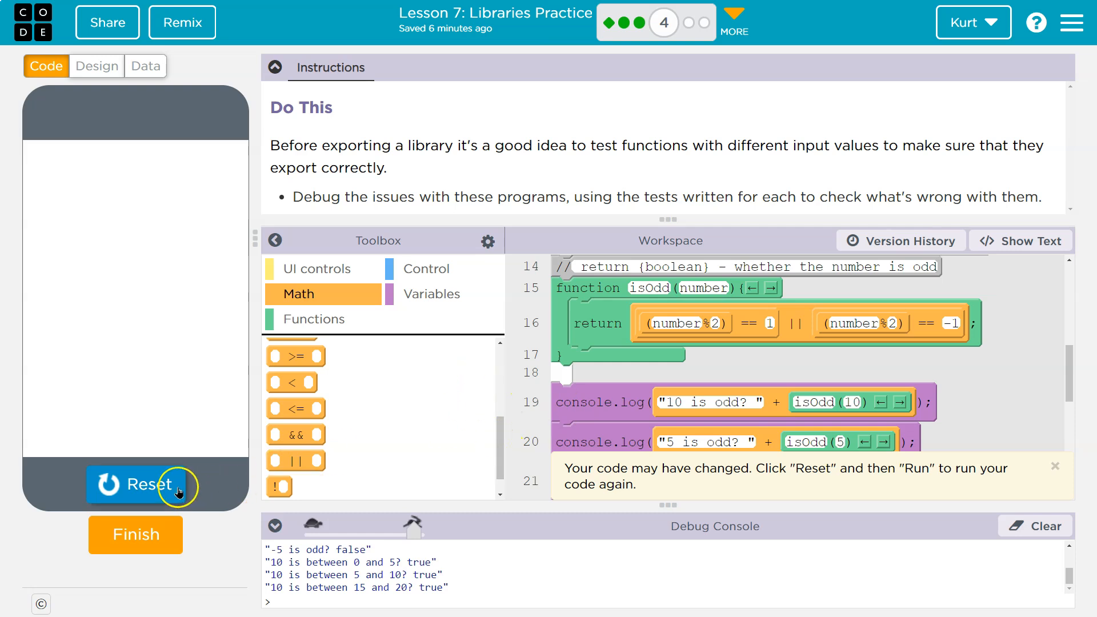
# Step: Rerun the program so the console reports -5 as odd, then hide the toolbox
pyautogui.click(135, 485)
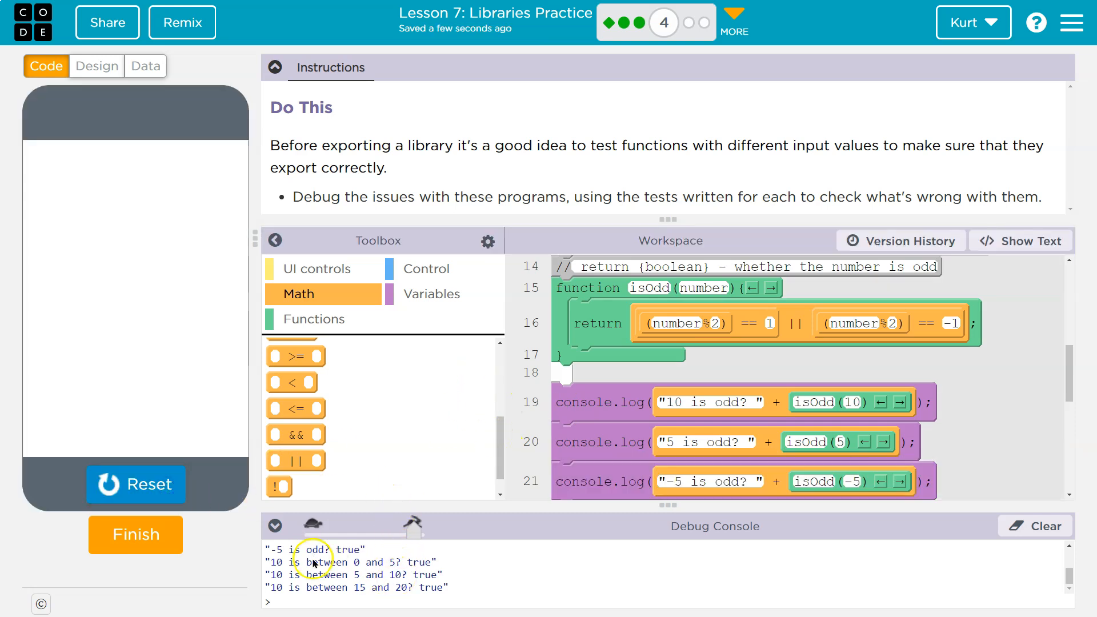
pyautogui.scroll(-3)
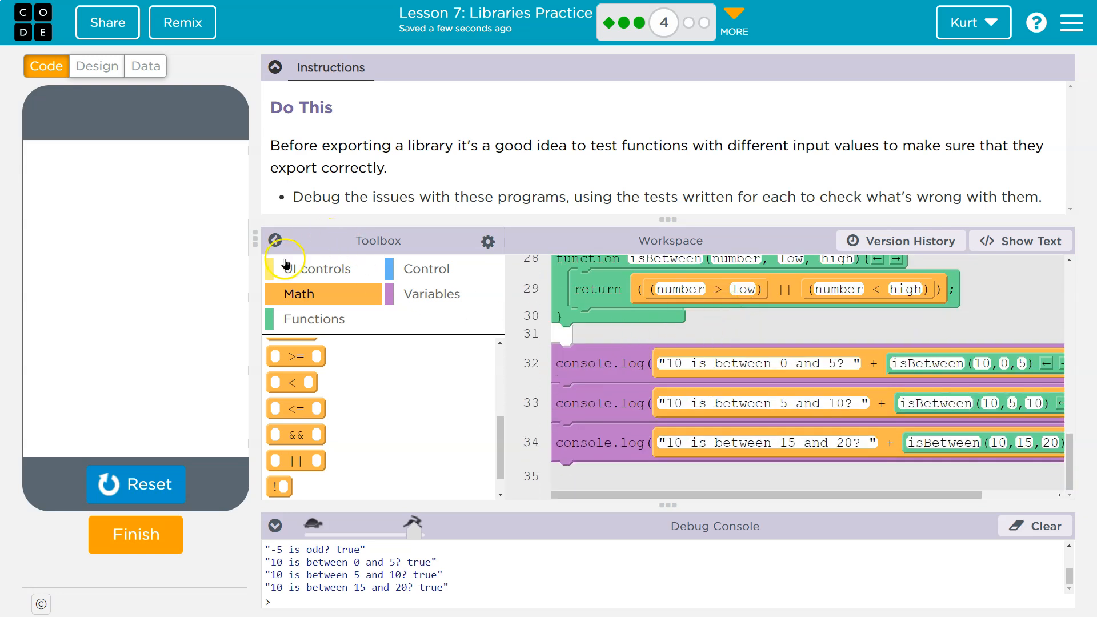
pyautogui.click(275, 240)
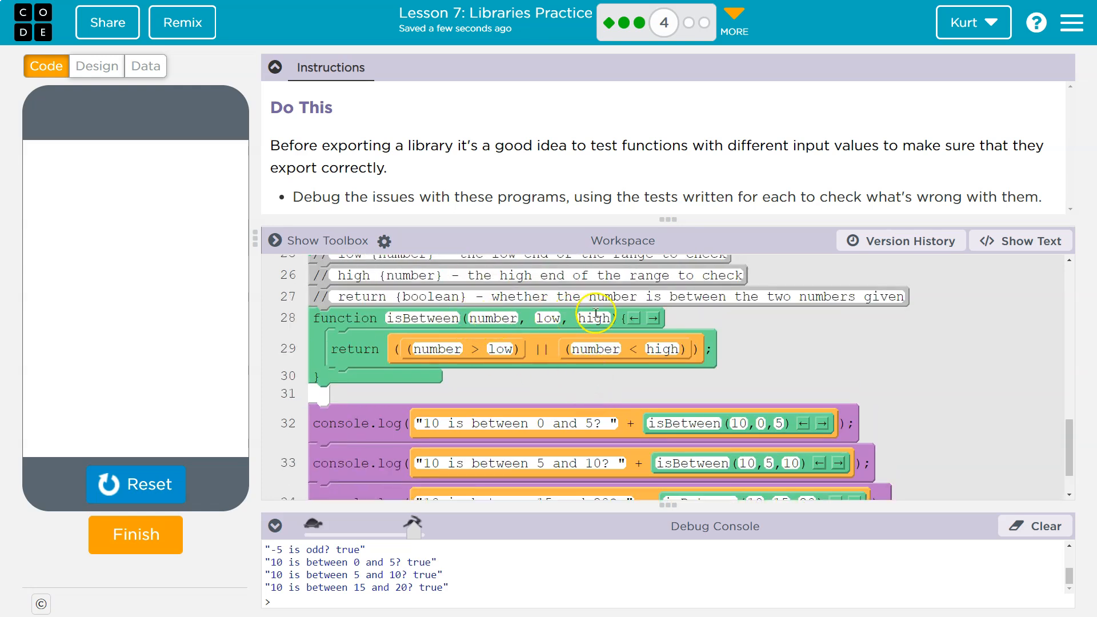
pyautogui.moveTo(734, 426)
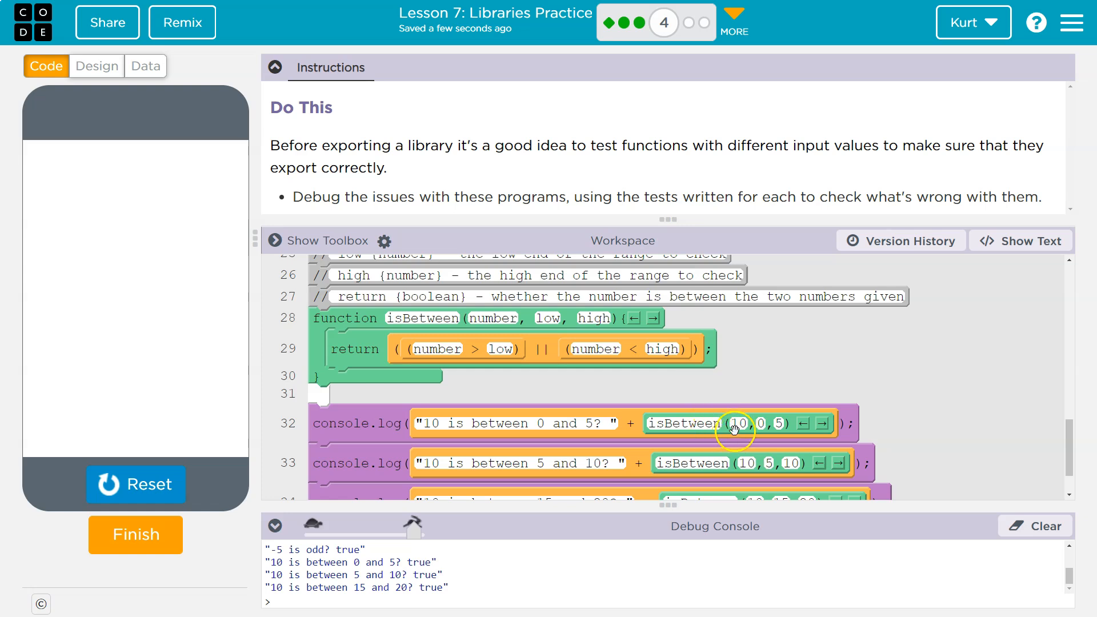
pyautogui.moveTo(595, 323)
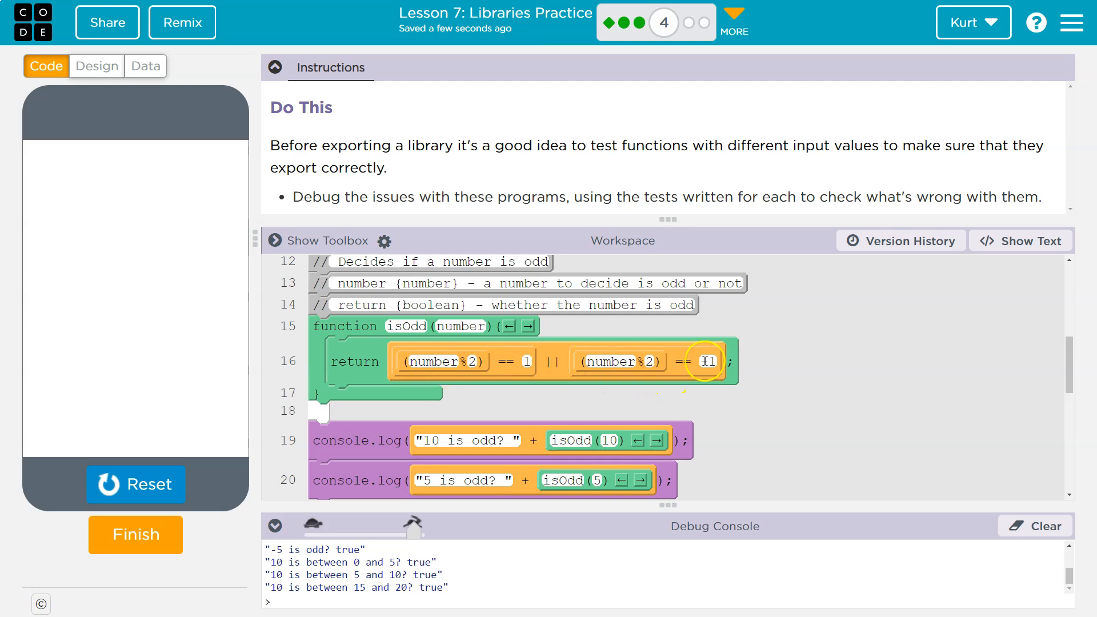
# Step: Scroll the workspace down through isOdd to the isBetween function and its console test calls
pyautogui.scroll(-3)
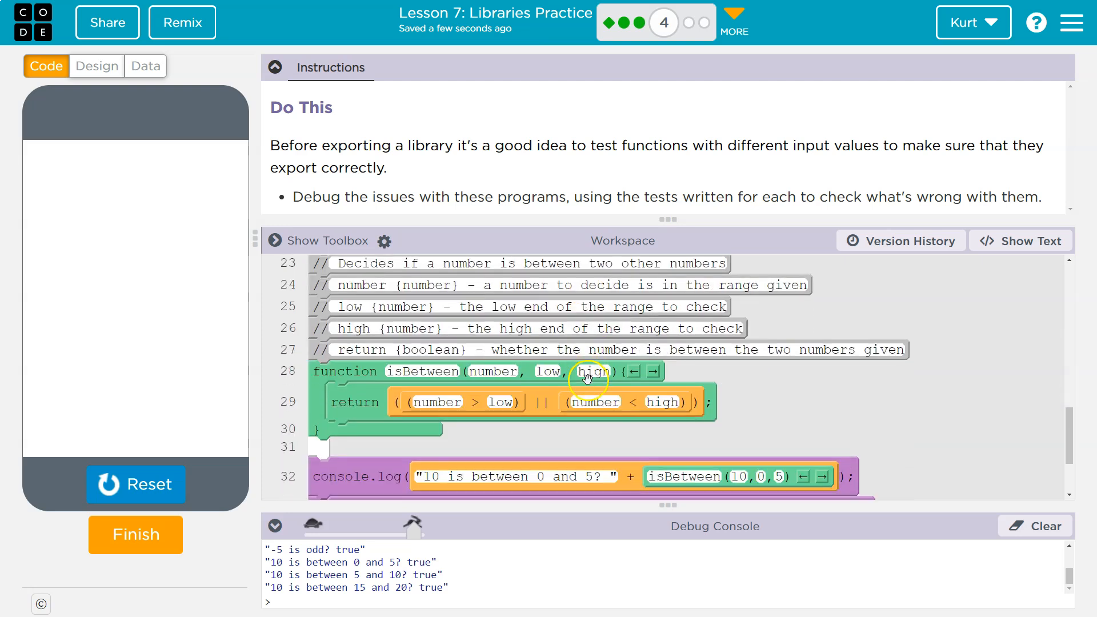
pyautogui.scroll(-3)
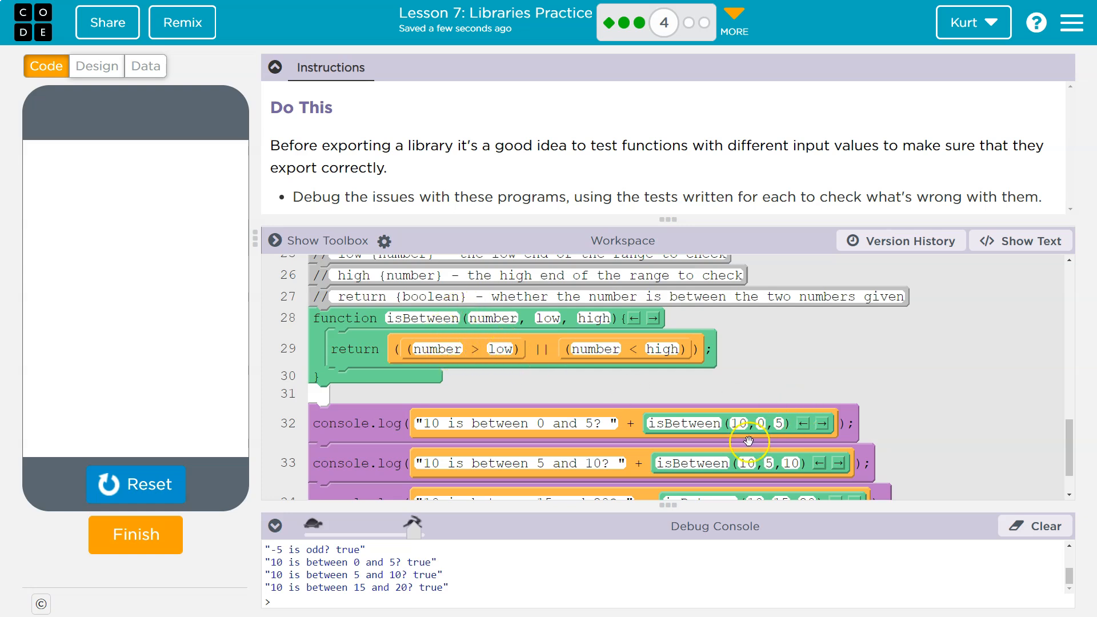
pyautogui.moveTo(477, 356)
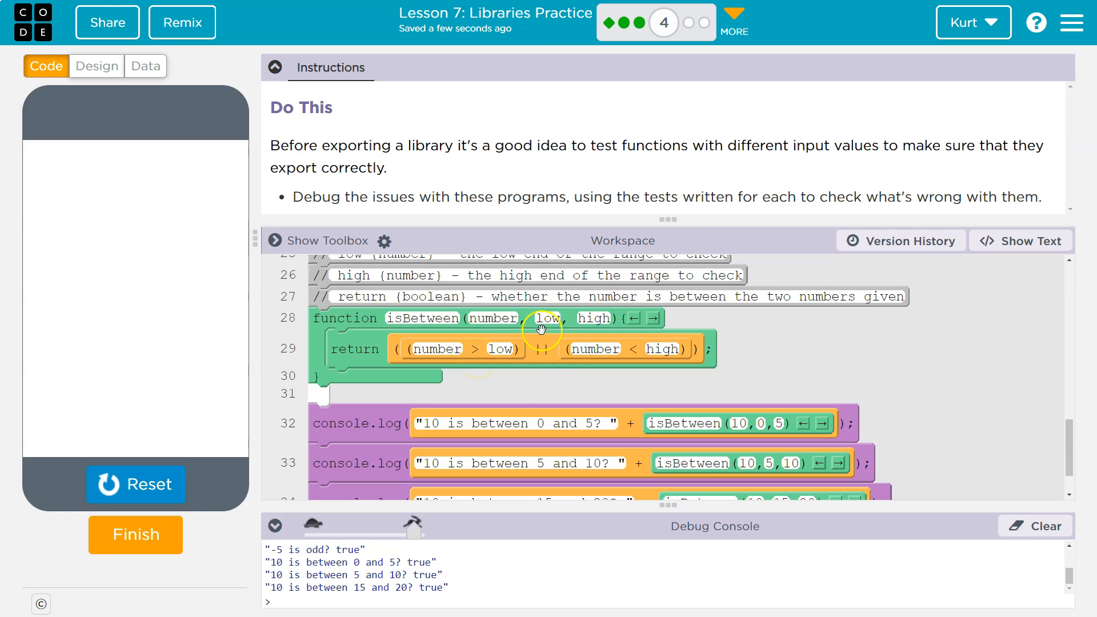
pyautogui.moveTo(461, 359)
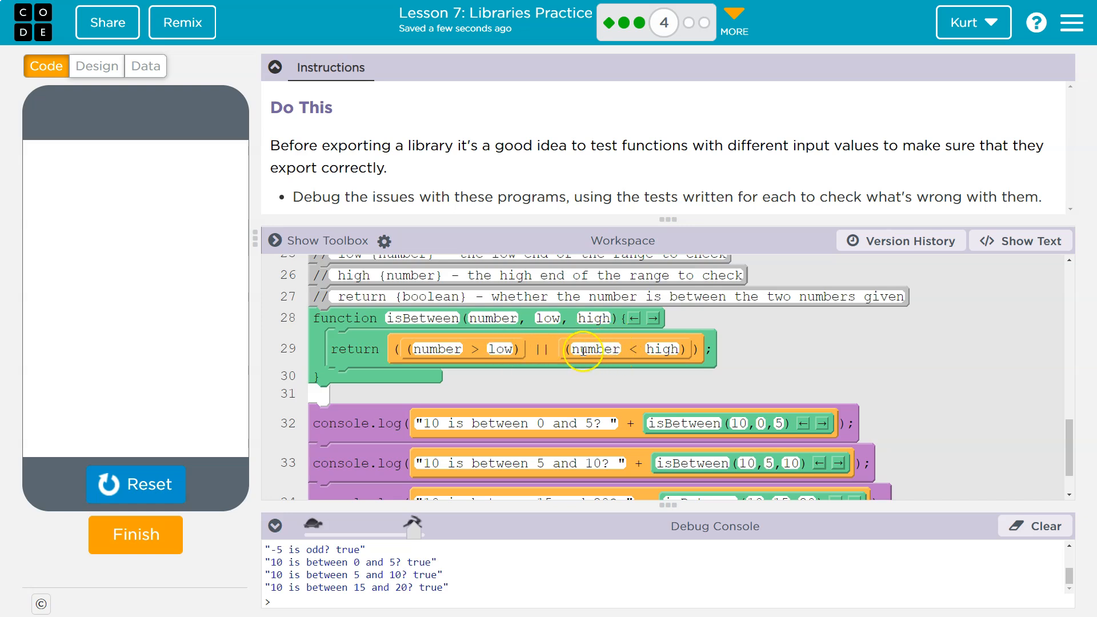
pyautogui.moveTo(469, 324)
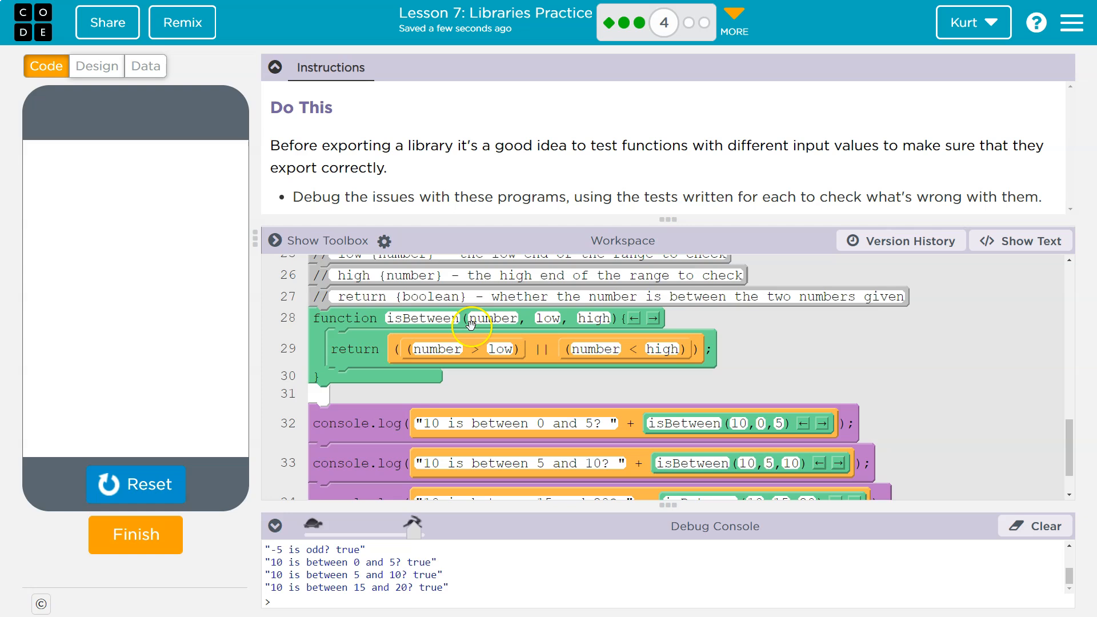
pyautogui.moveTo(686, 386)
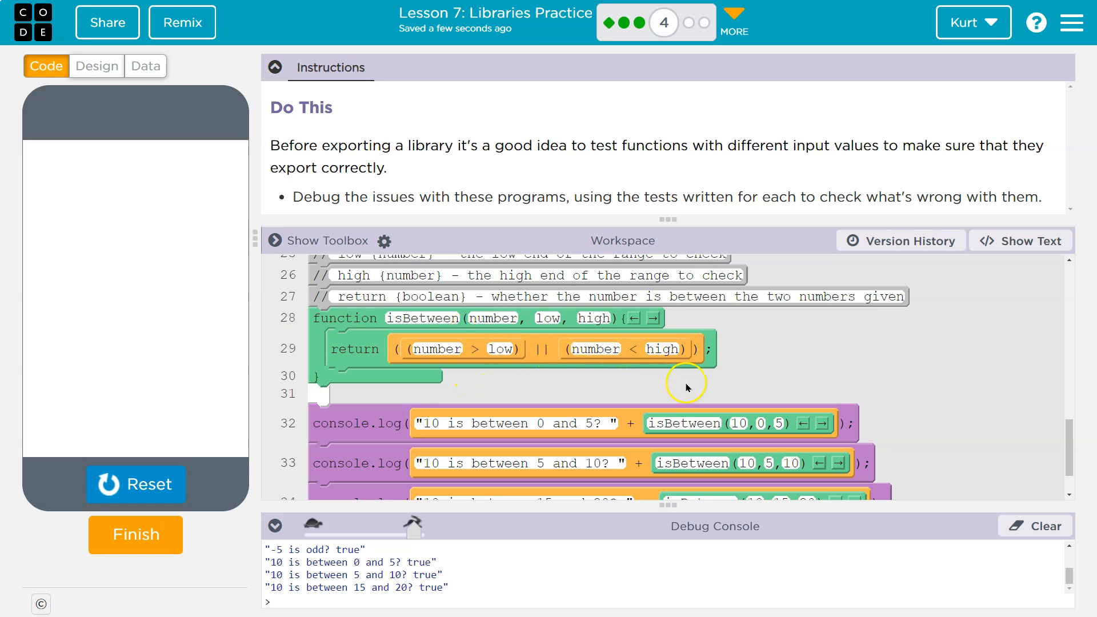
pyautogui.scroll(-3)
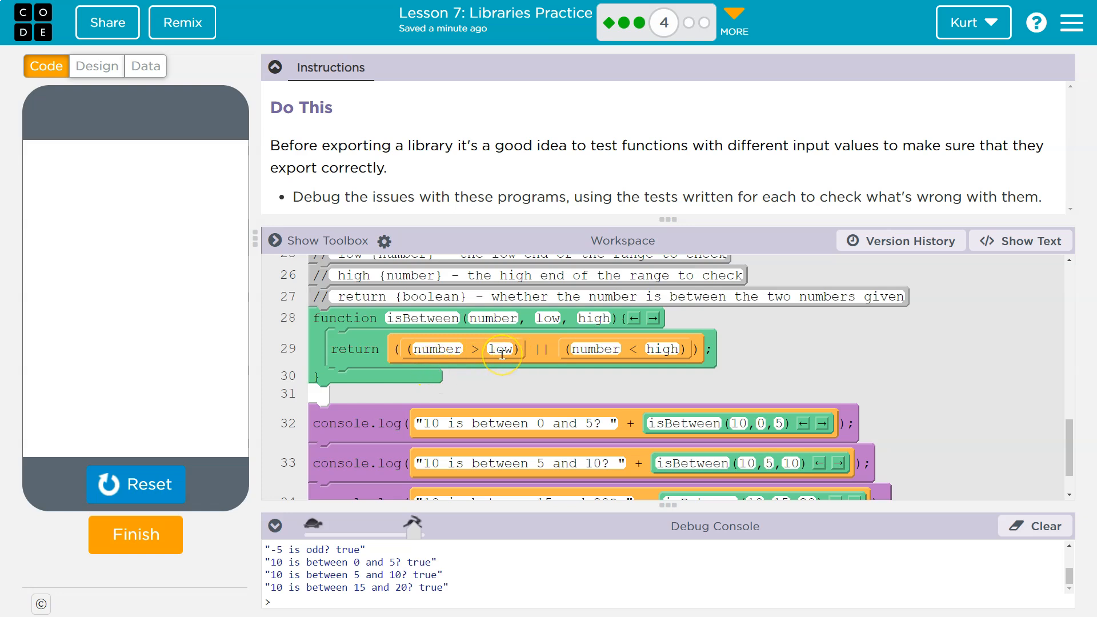
pyautogui.moveTo(596, 353)
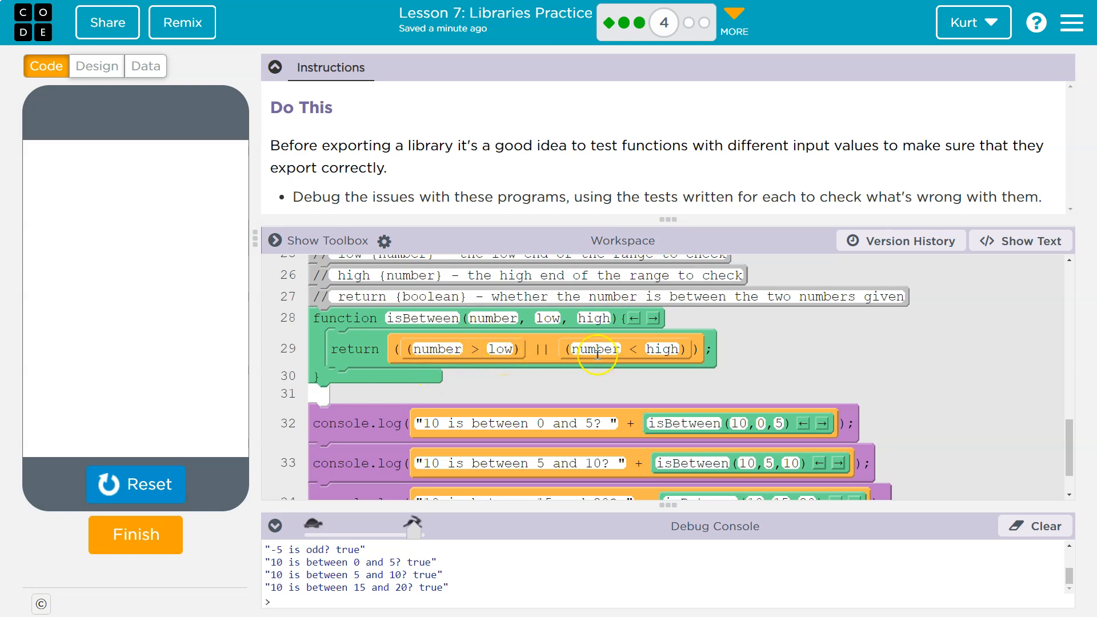
pyautogui.scroll(-3)
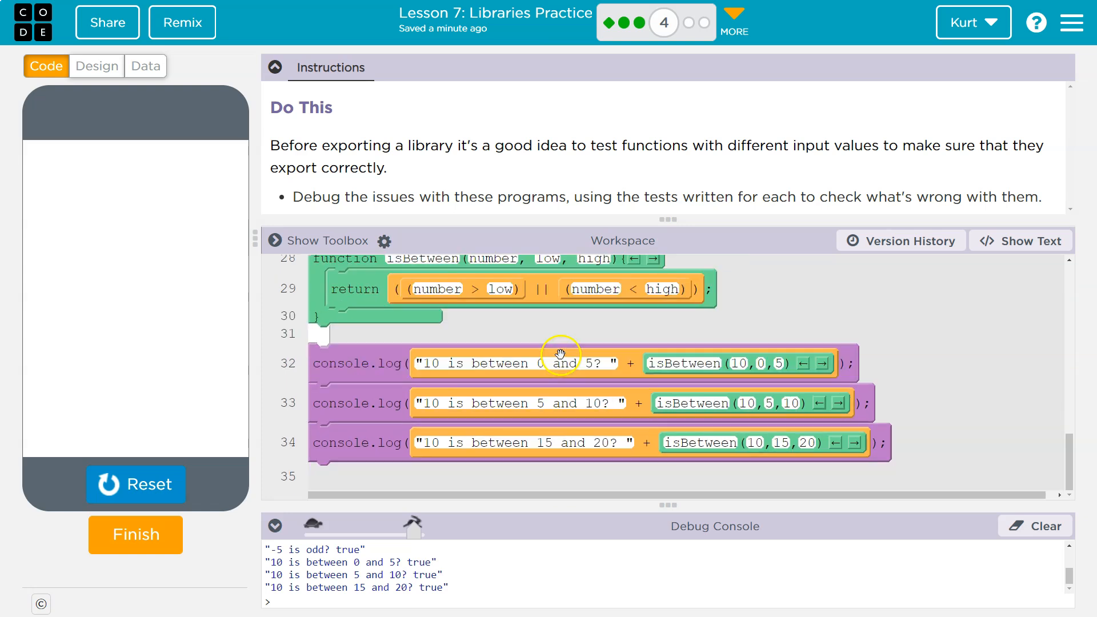
pyautogui.moveTo(763, 443)
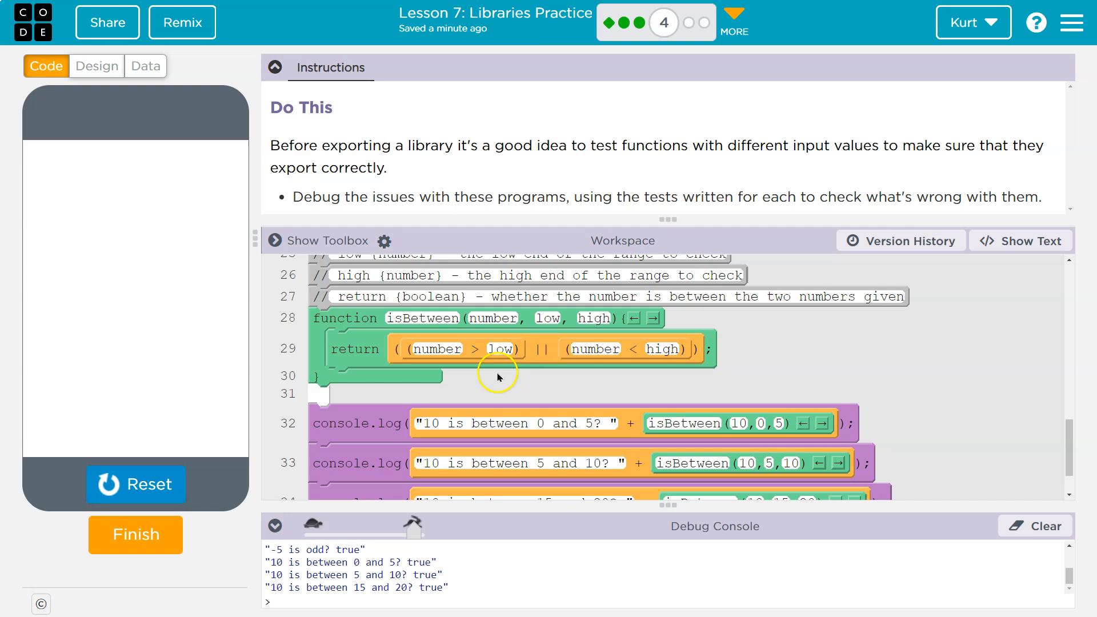
pyautogui.moveTo(422, 355)
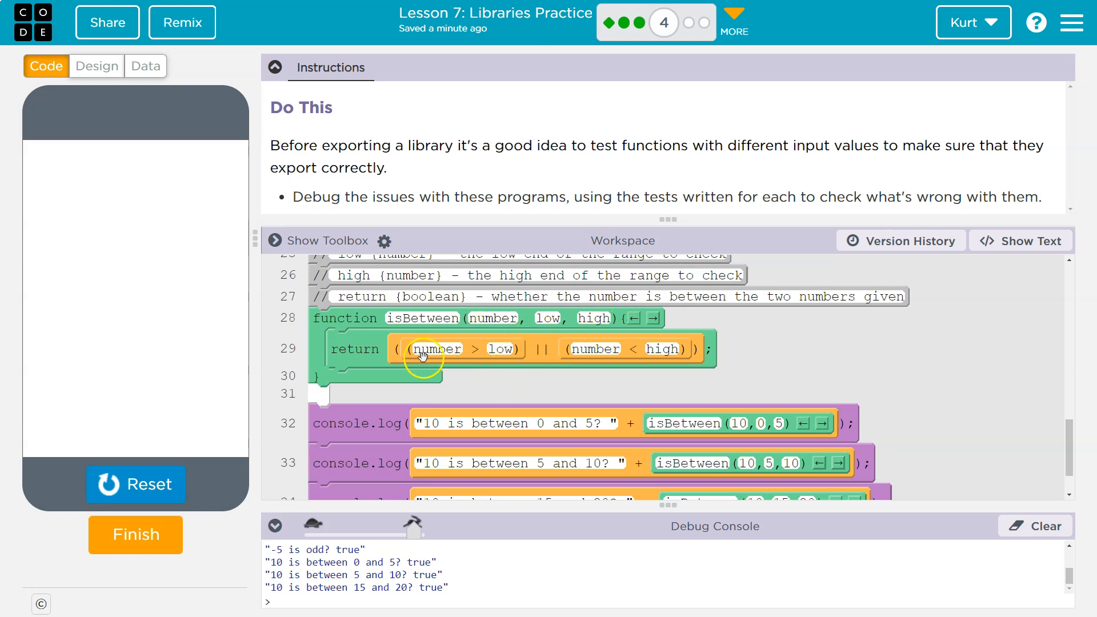
pyautogui.moveTo(501, 349)
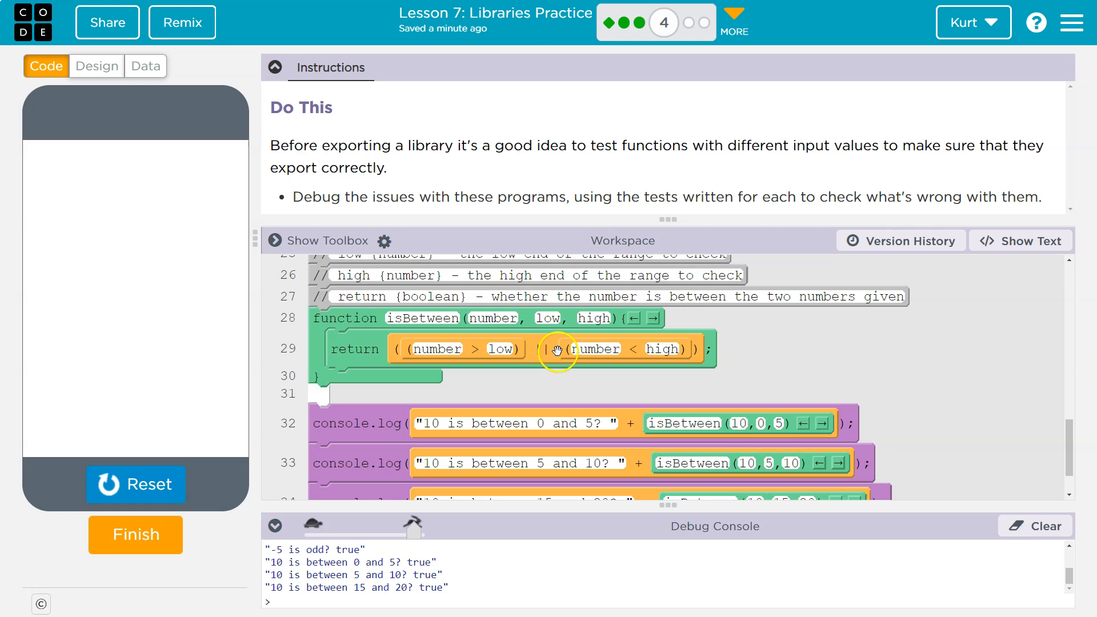
pyautogui.moveTo(579, 310)
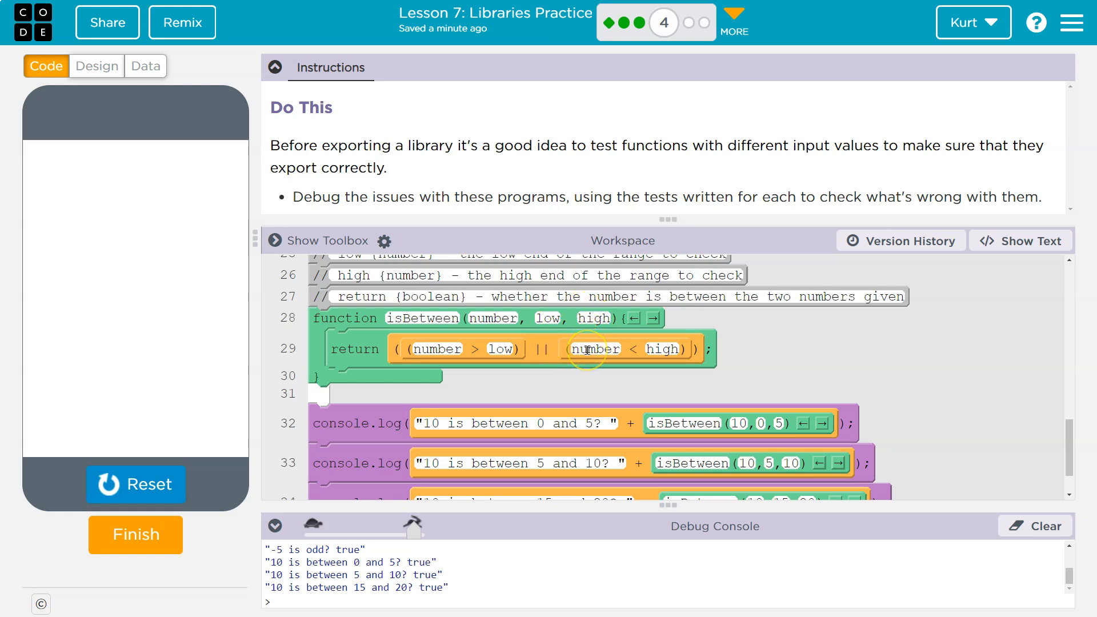
pyautogui.scroll(-3)
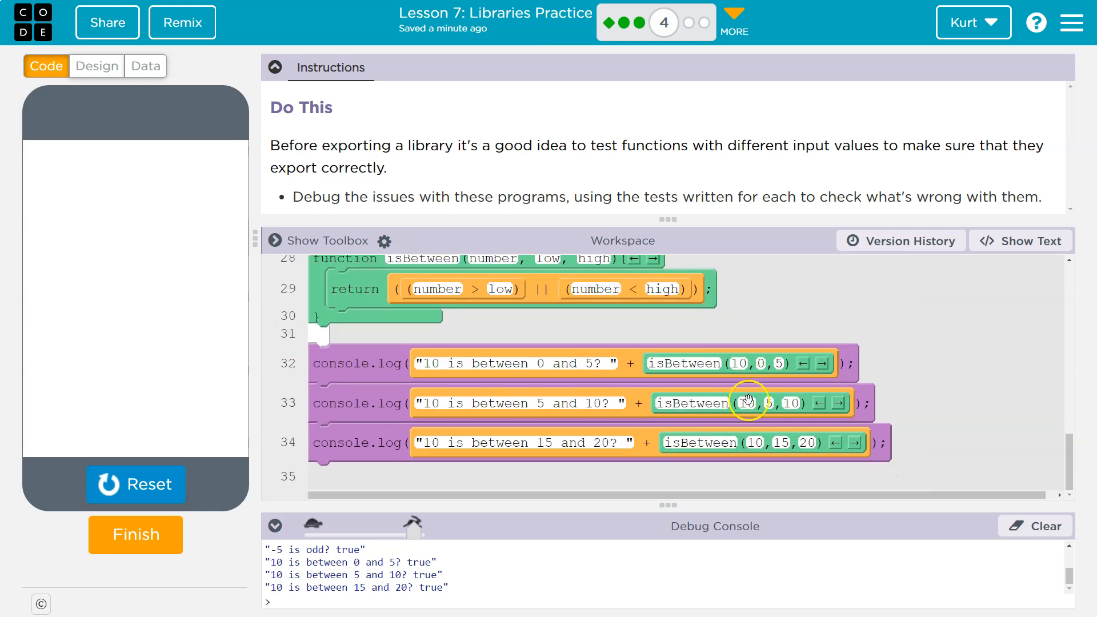
pyautogui.moveTo(676, 301)
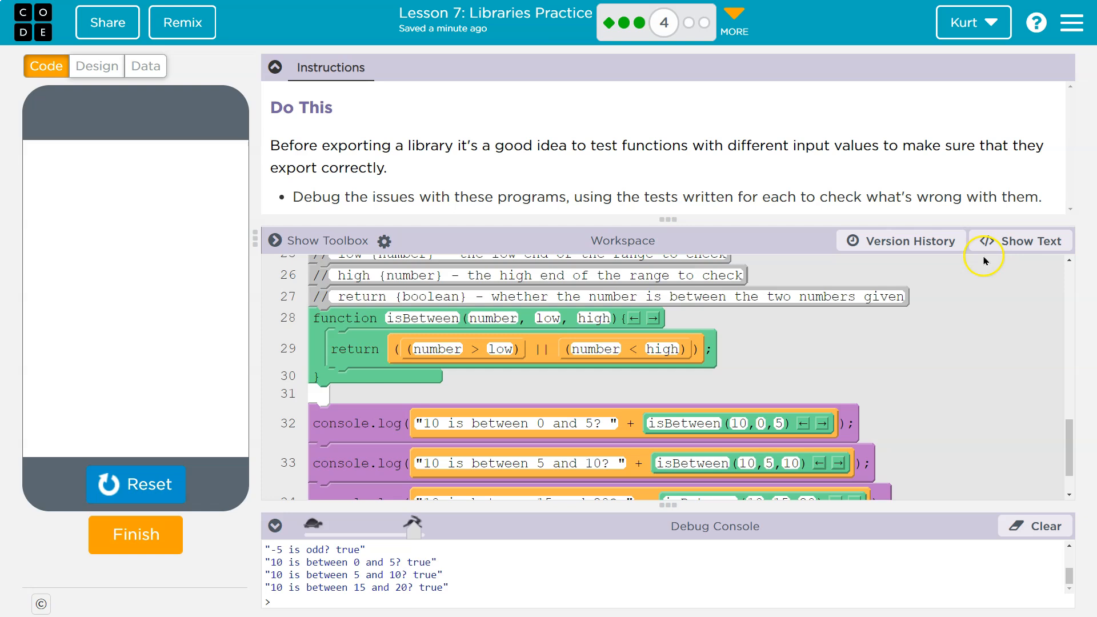
# Step: In text view, replace || with && in isBetween's return on line 29, then show blocks again
pyautogui.click(1031, 241)
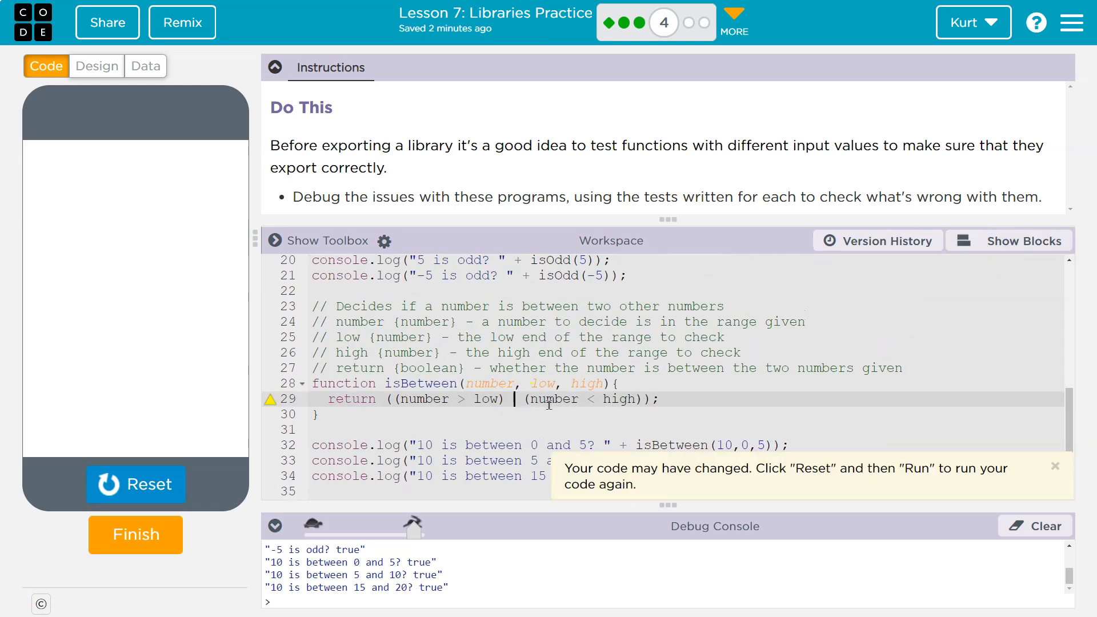
pyautogui.write('&&')
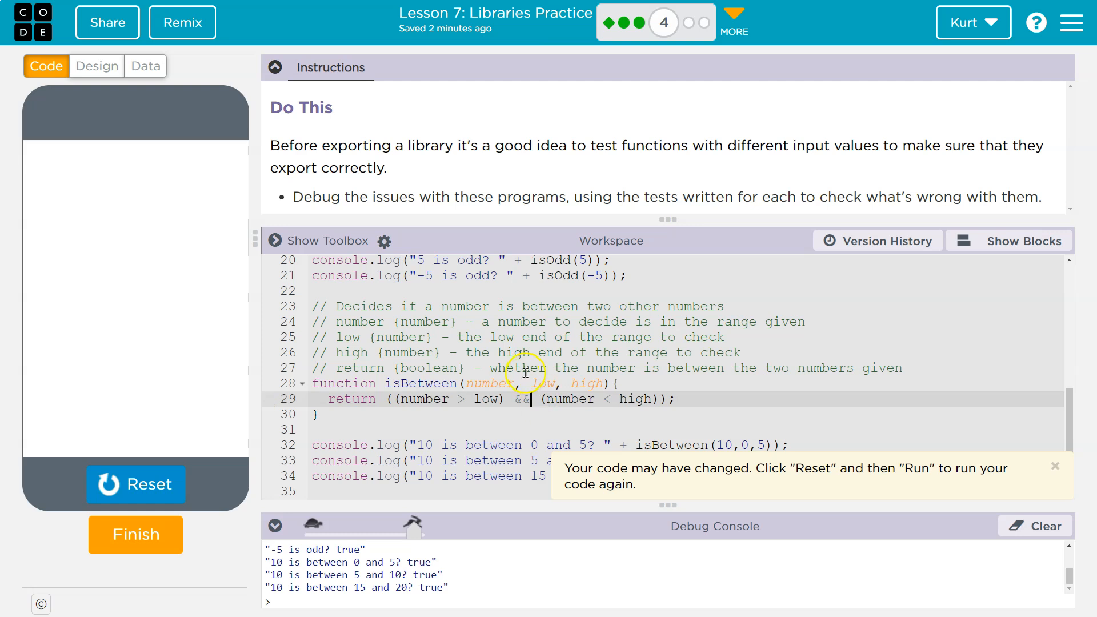
pyautogui.moveTo(573, 502)
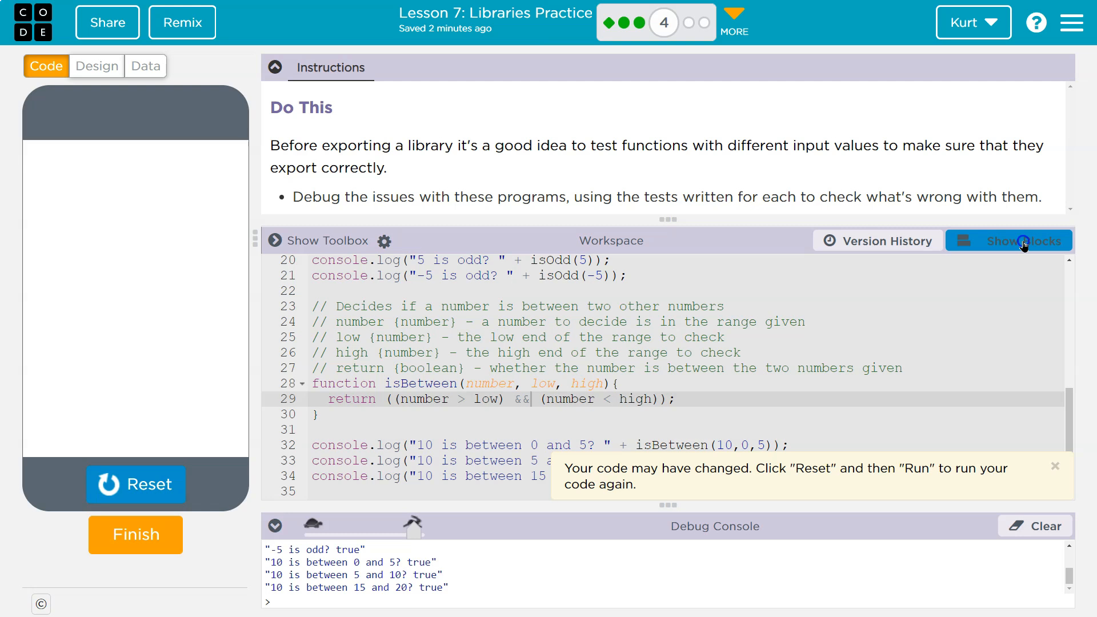
pyautogui.click(1009, 242)
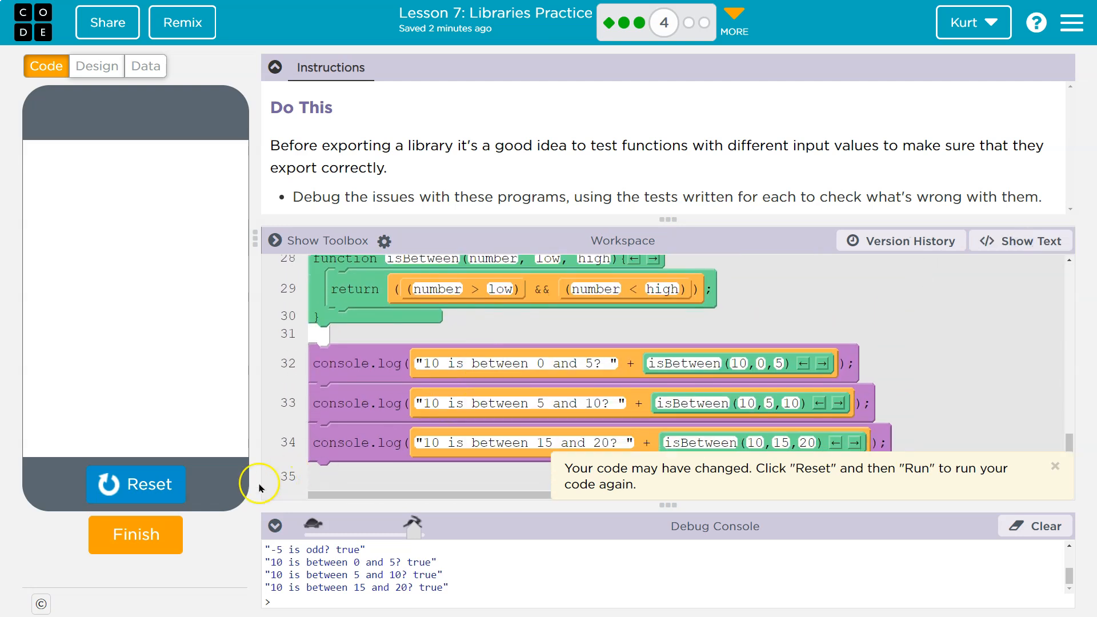